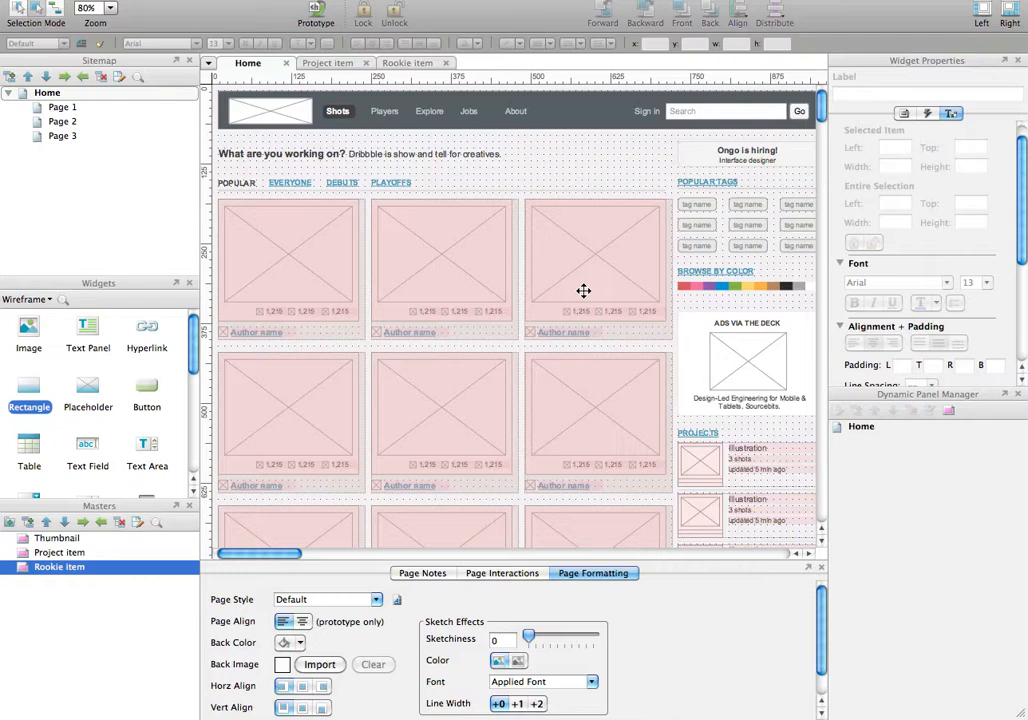
{"action": "mouse_move", "coordinate": [544, 264]}
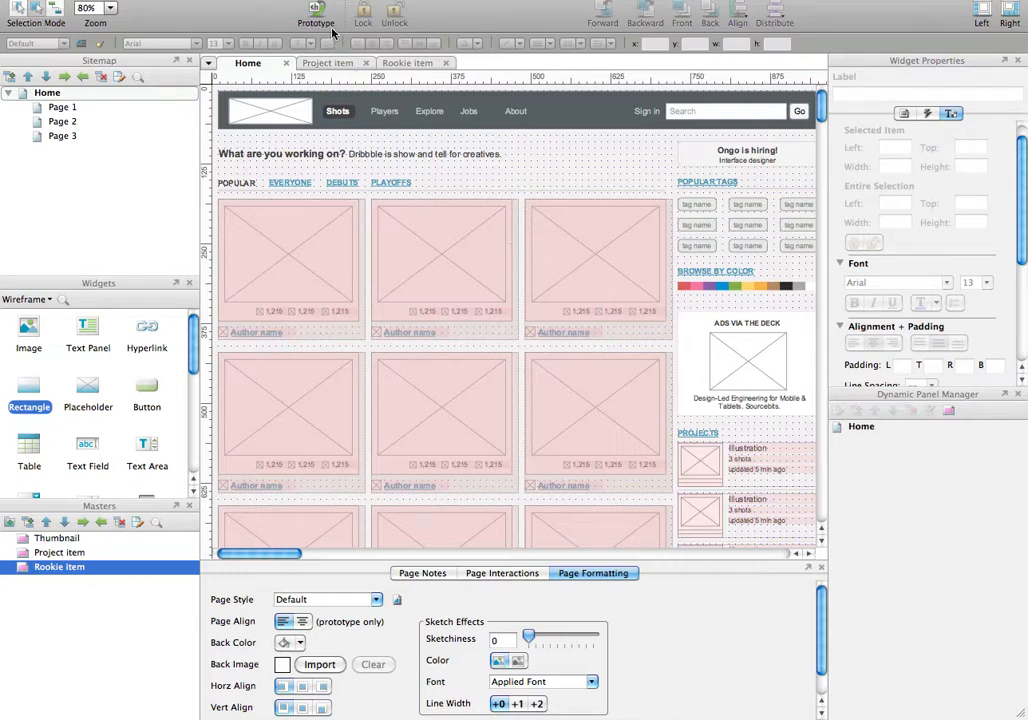
Step: Generate the prototype and view the Dribbble-style Home page in the browser beside its sitemap
{"action": "left_click", "coordinate": [316, 14]}
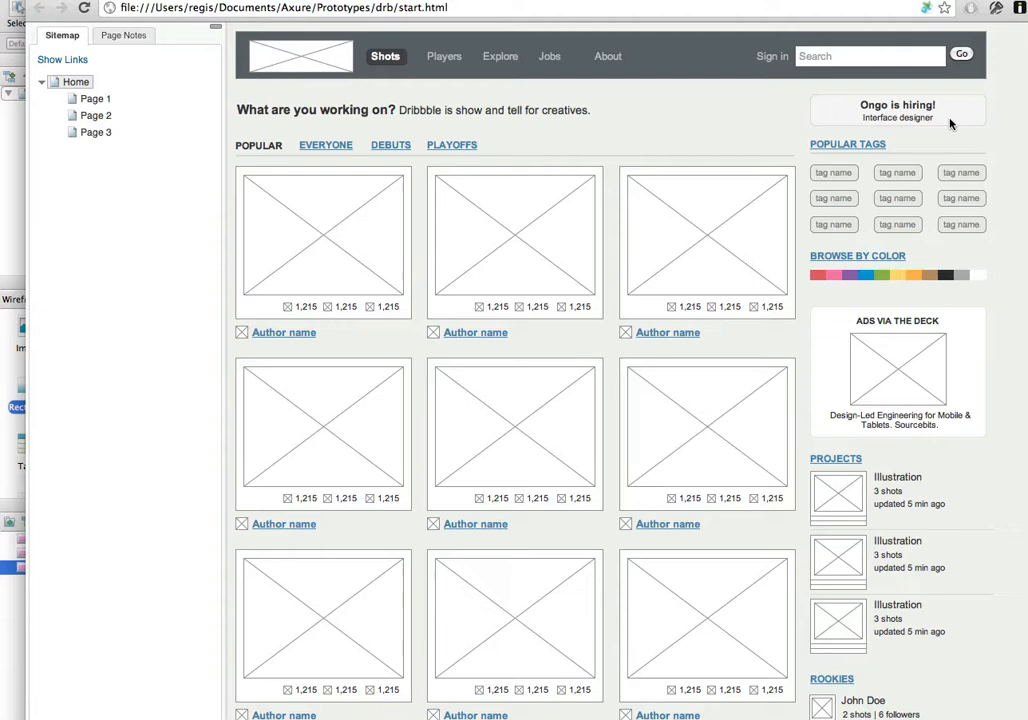
{"action": "mouse_move", "coordinate": [310, 124]}
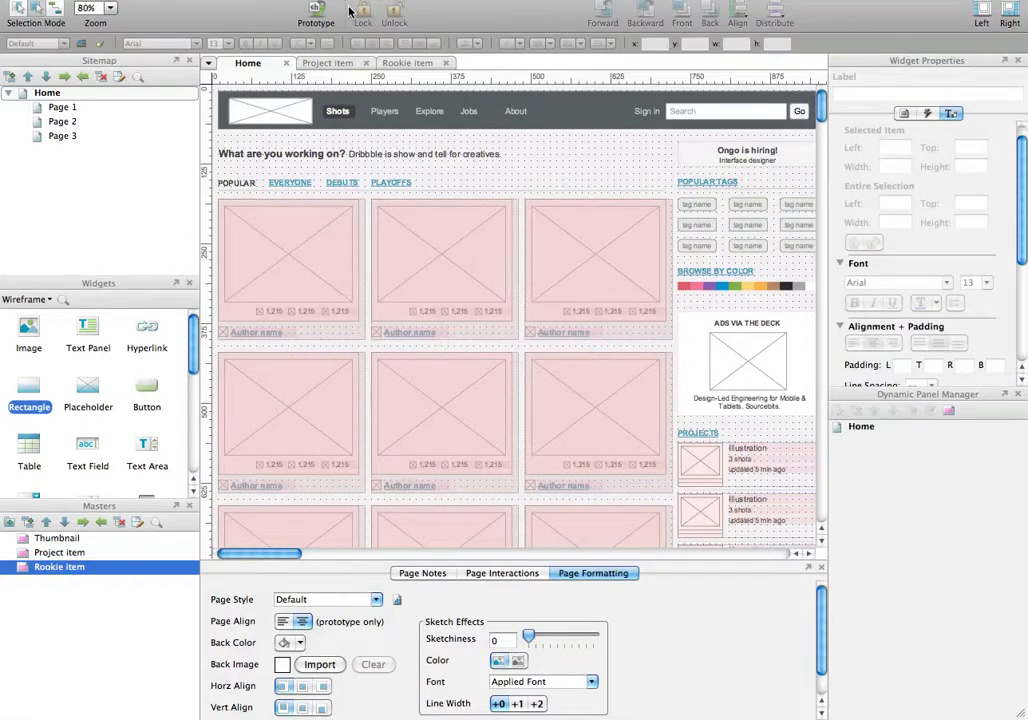
Step: Regenerate the prototype and view the Dribbble-style page centered in the browser window
{"action": "left_click", "coordinate": [316, 12]}
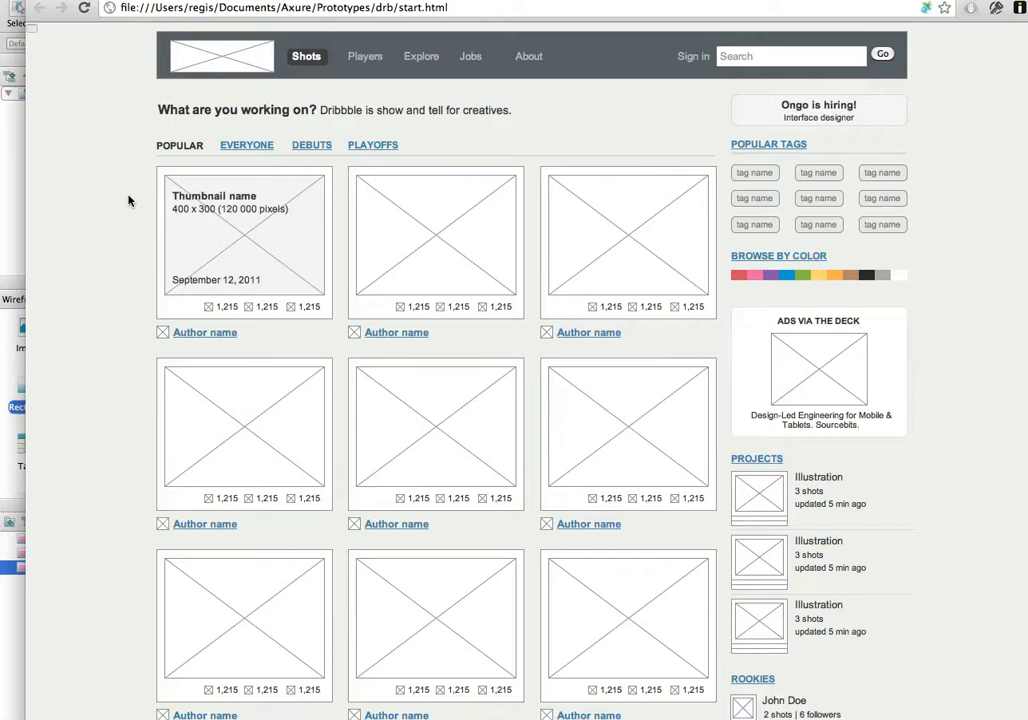
{"action": "mouse_move", "coordinate": [956, 222]}
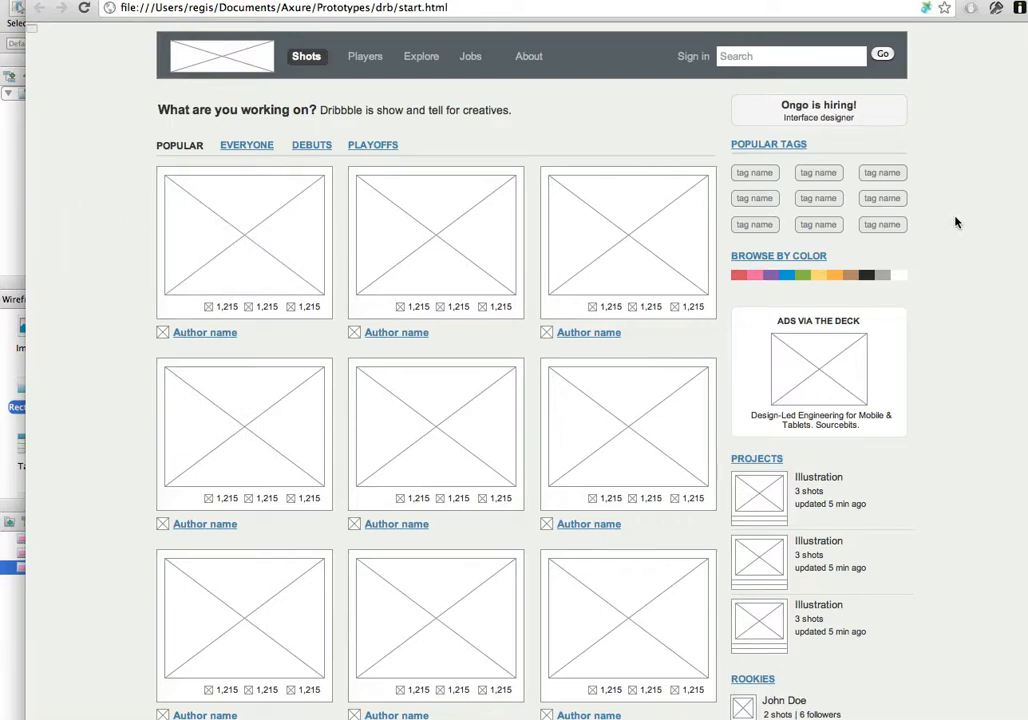